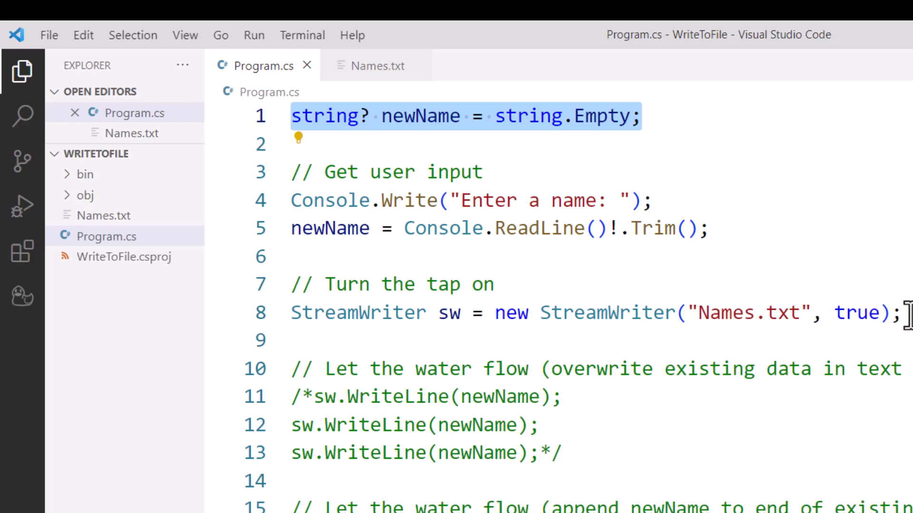
Step: Make the StreamWriter append by adding ', true' to its constructor in Program.cs
{"action": "left_click", "coordinate": [581, 313]}
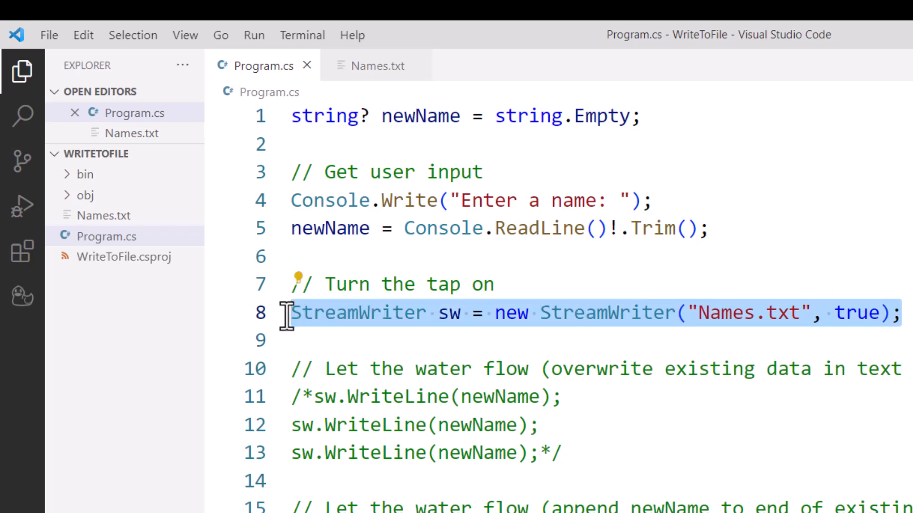
{"action": "mouse_move", "coordinate": [323, 343]}
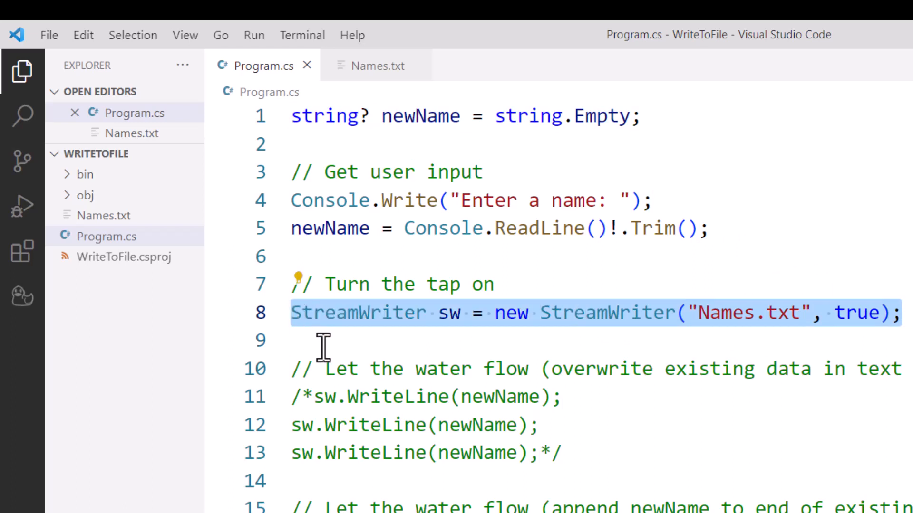
{"action": "mouse_move", "coordinate": [454, 341]}
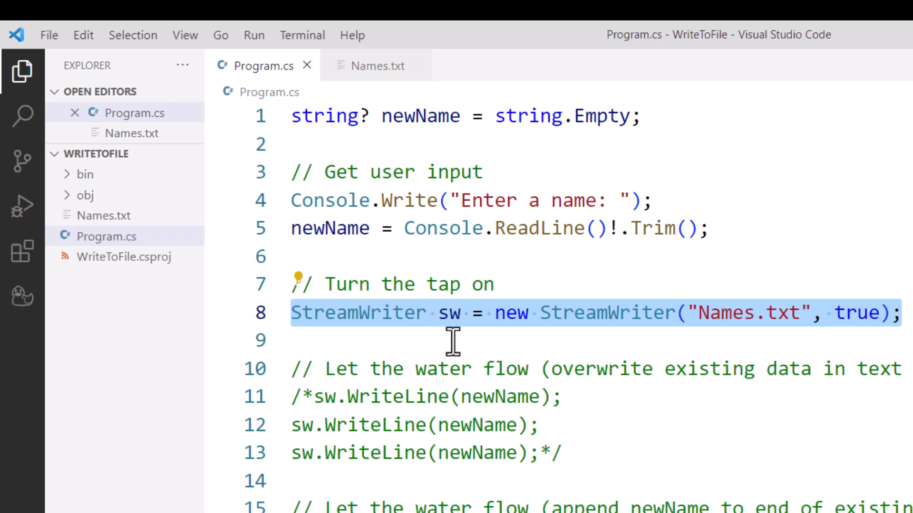
{"action": "mouse_move", "coordinate": [735, 323]}
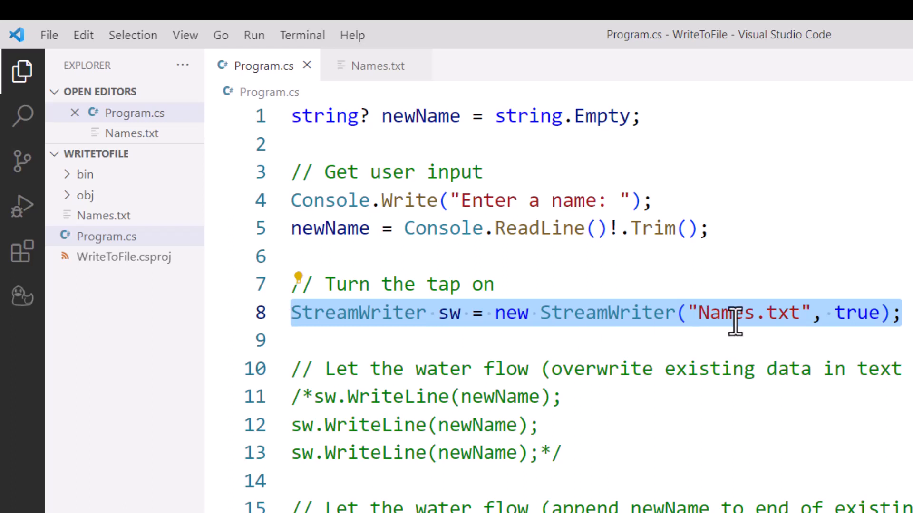
{"action": "mouse_move", "coordinate": [717, 340]}
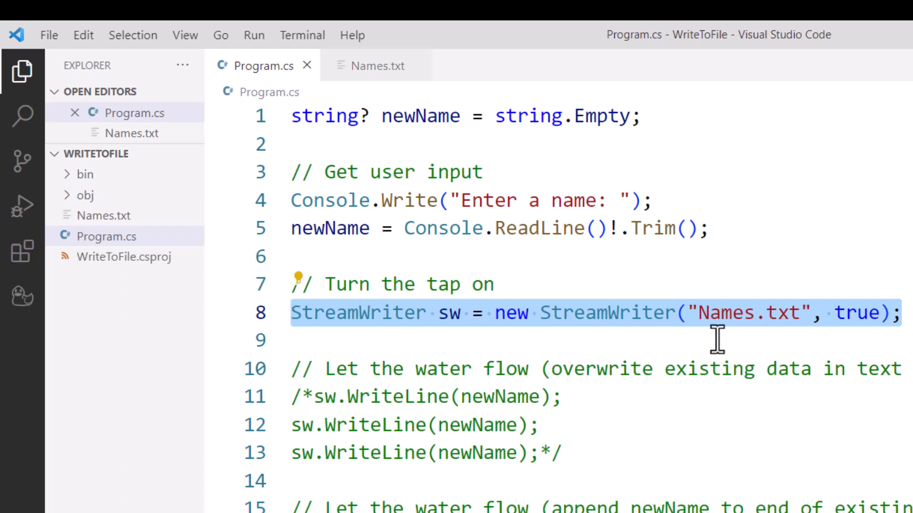
{"action": "mouse_move", "coordinate": [742, 341]}
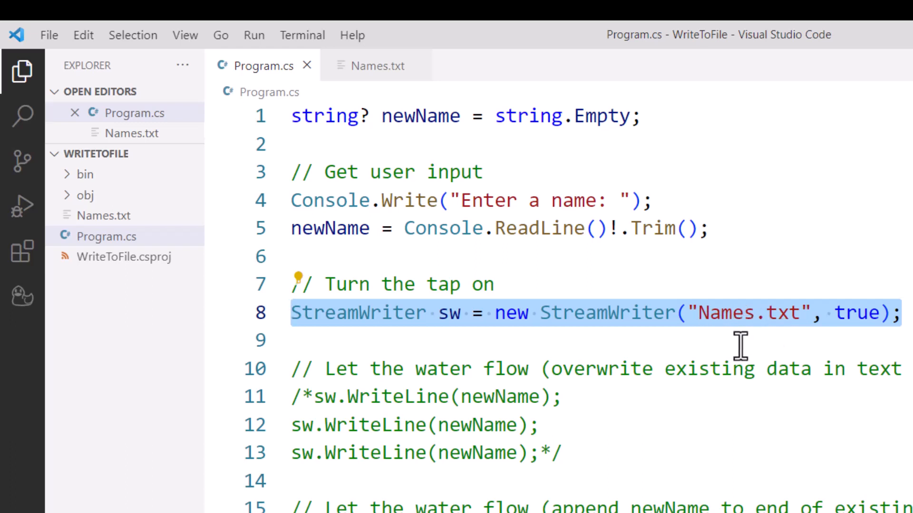
{"action": "mouse_move", "coordinate": [139, 233]}
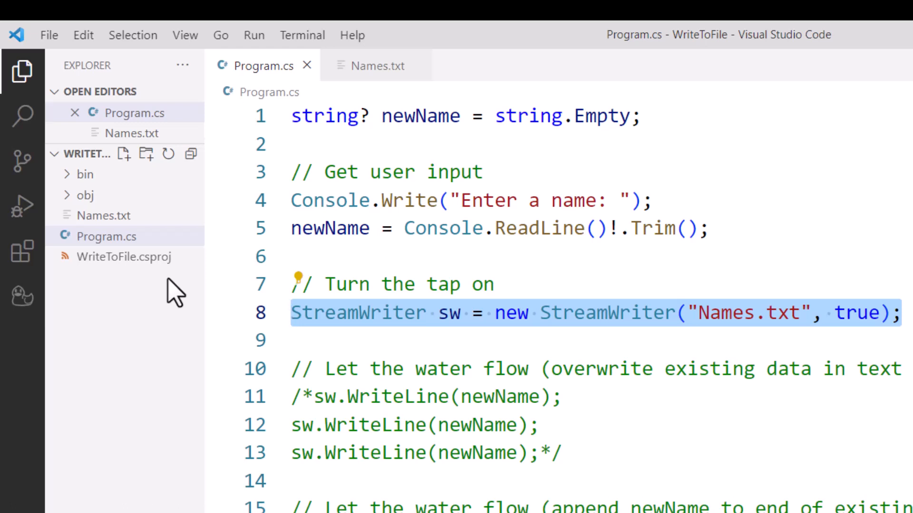
{"action": "mouse_move", "coordinate": [653, 322]}
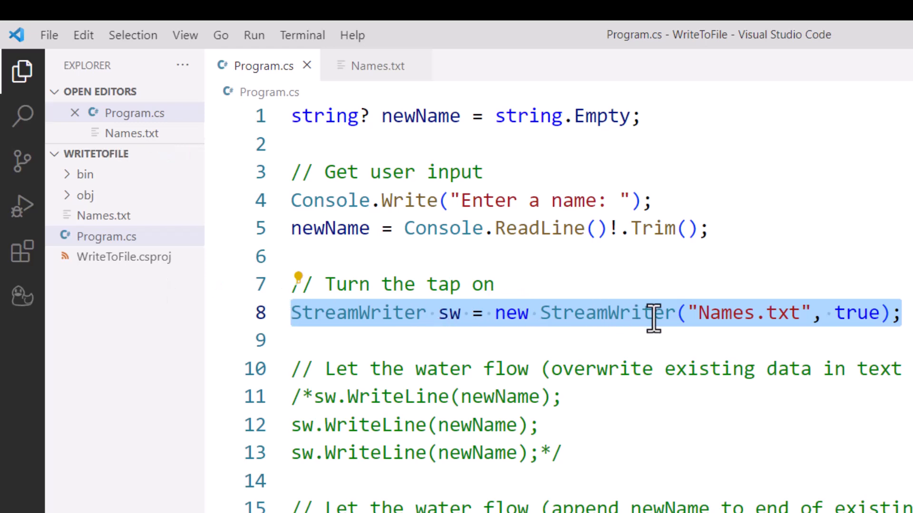
{"action": "mouse_move", "coordinate": [694, 340]}
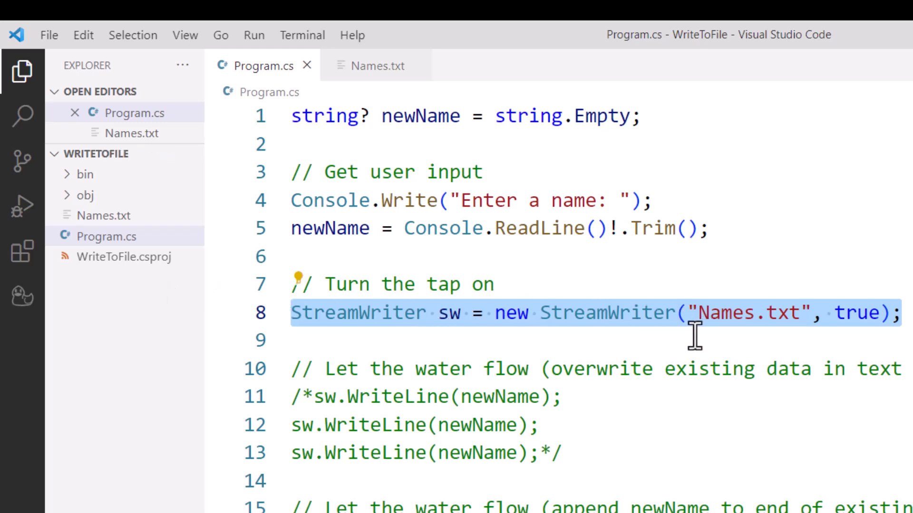
{"action": "mouse_move", "coordinate": [719, 341]}
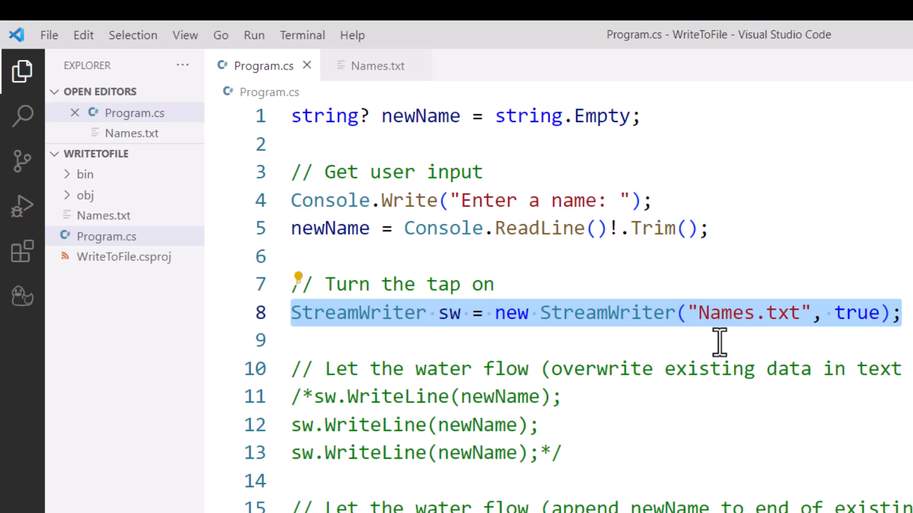
{"action": "mouse_move", "coordinate": [822, 318]}
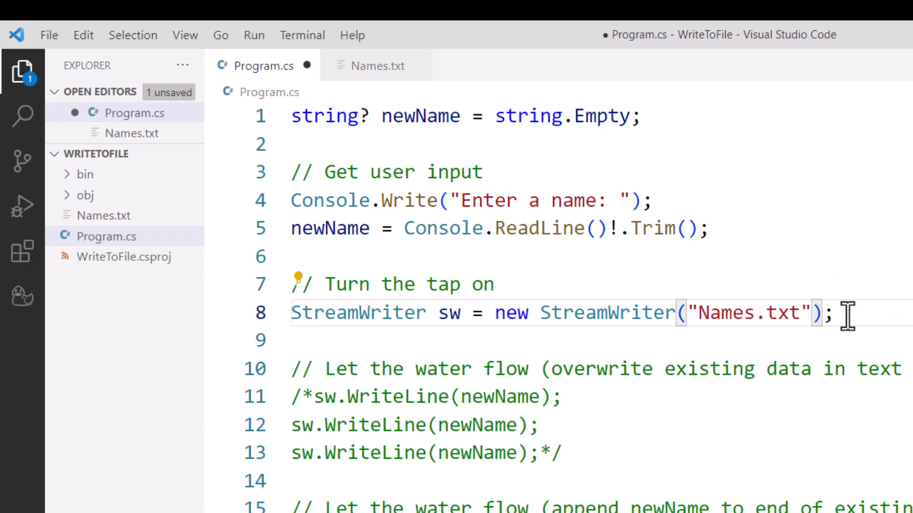
{"action": "type", "text": ","}
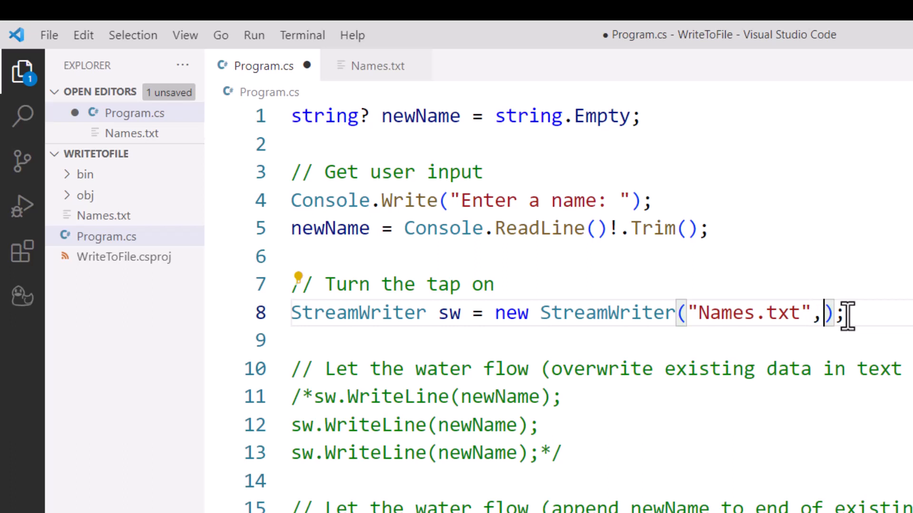
{"action": "type", "text": "true"}
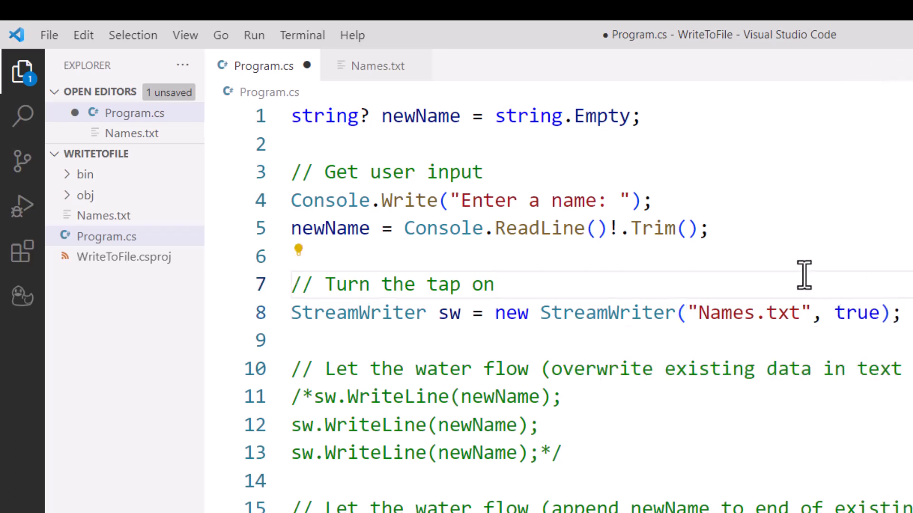
{"action": "mouse_move", "coordinate": [860, 337]}
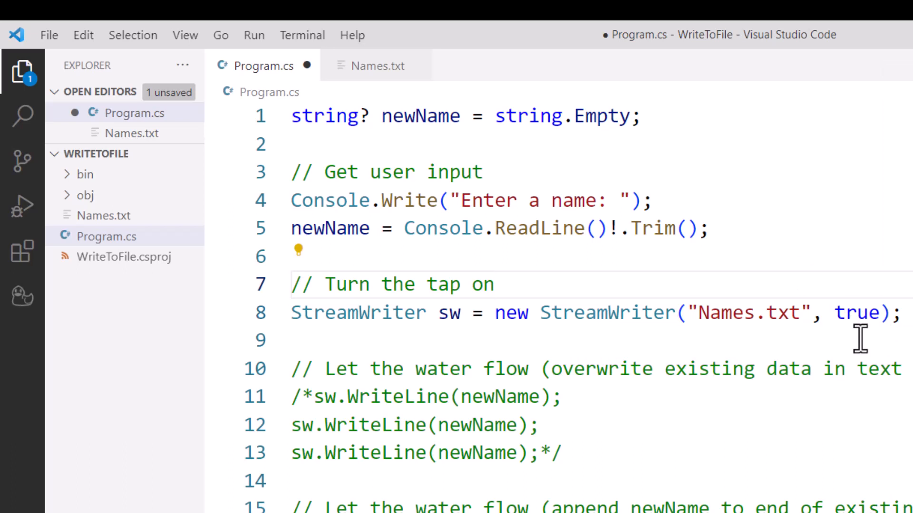
{"action": "scroll", "scroll_direction": "down", "scroll_amount": 3}
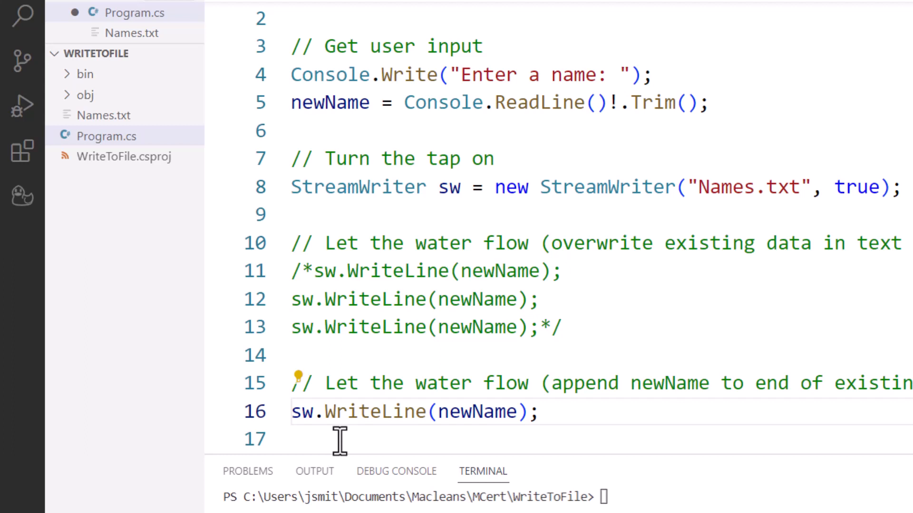
{"action": "scroll", "scroll_direction": "down", "scroll_amount": 3}
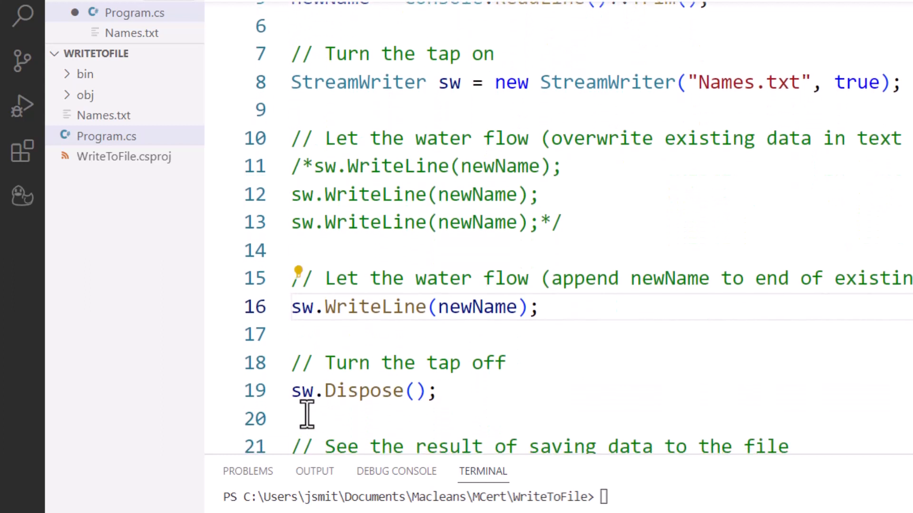
{"action": "mouse_move", "coordinate": [420, 418]}
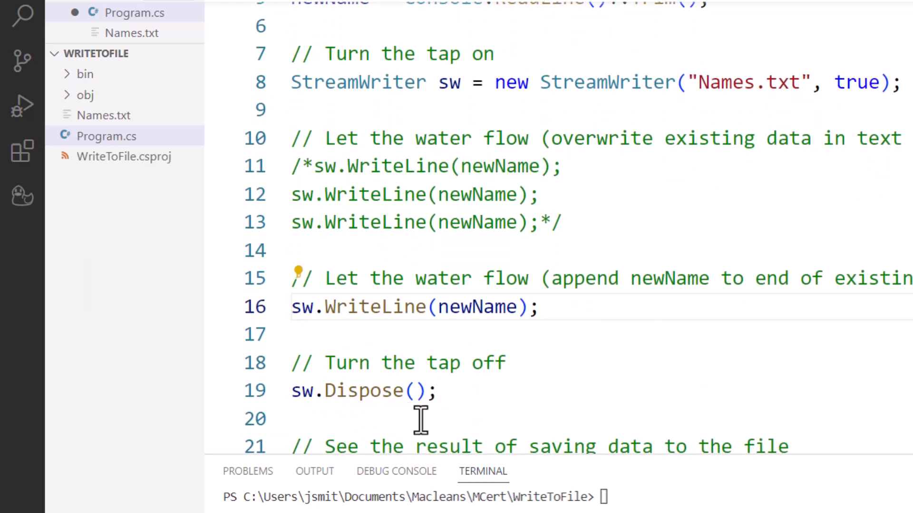
{"action": "scroll", "scroll_direction": "down", "scroll_amount": 3}
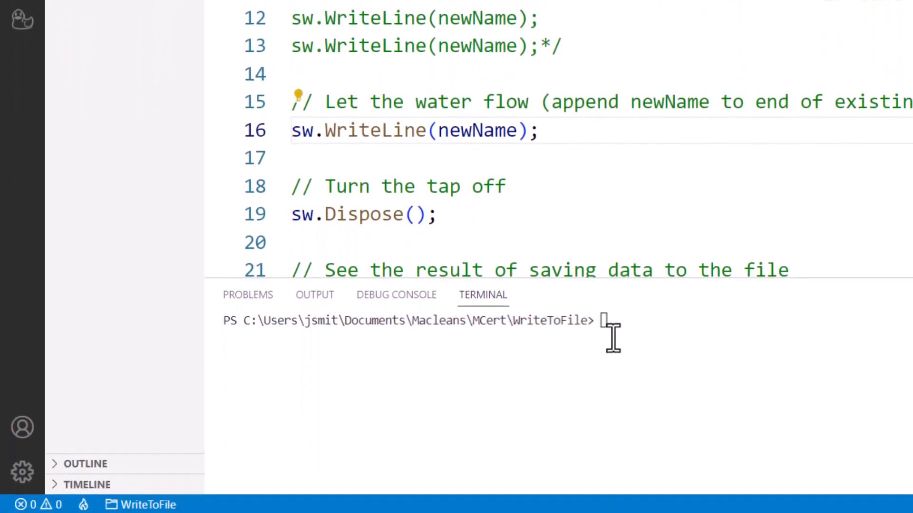
Step: Run dotnet run in the terminal and enter Daisy, listing Mickey, Minnie and Daisy
{"action": "type", "text": "clear"}
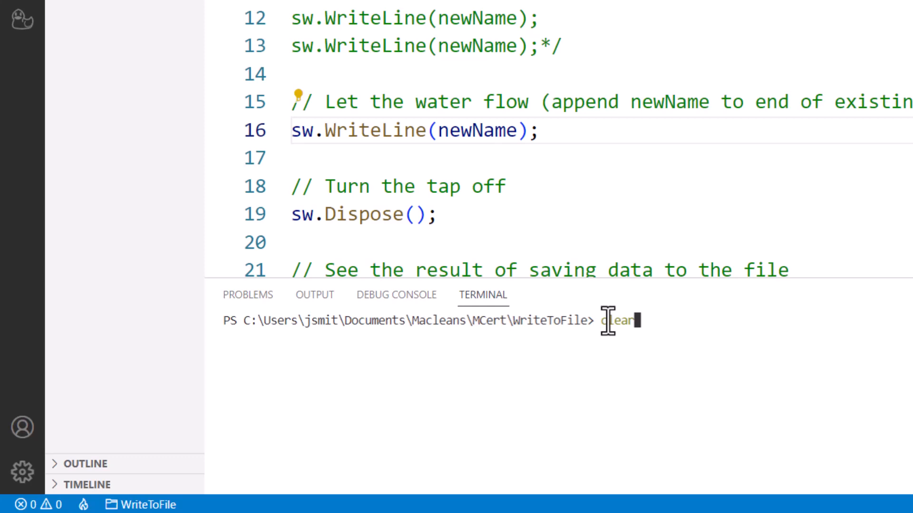
{"action": "type", "text": "dotnet run"}
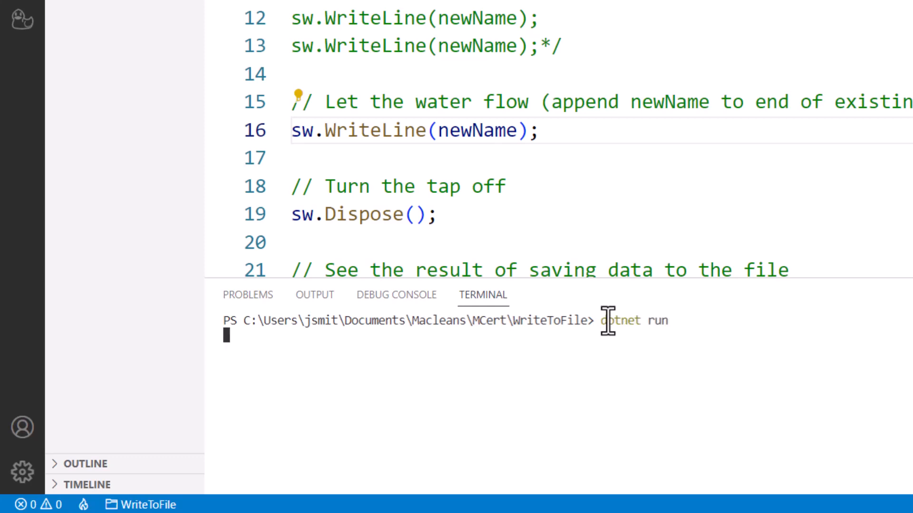
{"action": "mouse_move", "coordinate": [612, 317]}
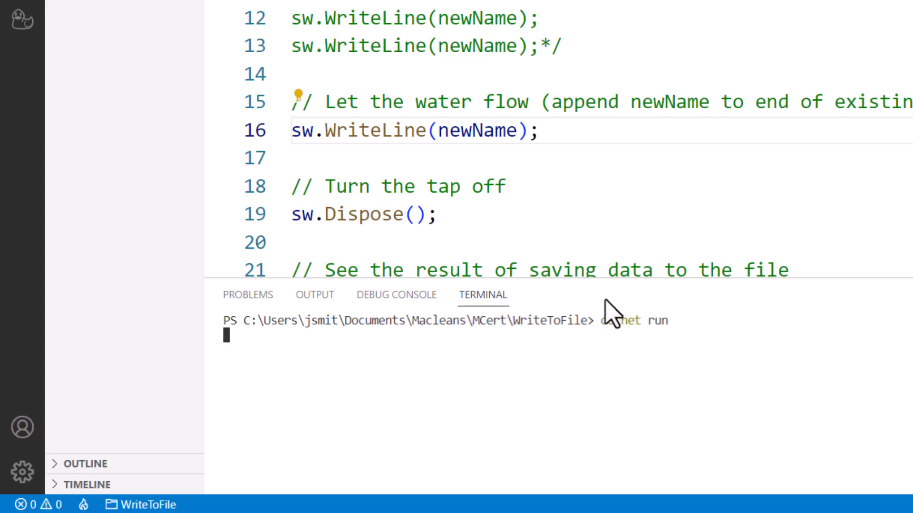
{"action": "key", "text": "Return"}
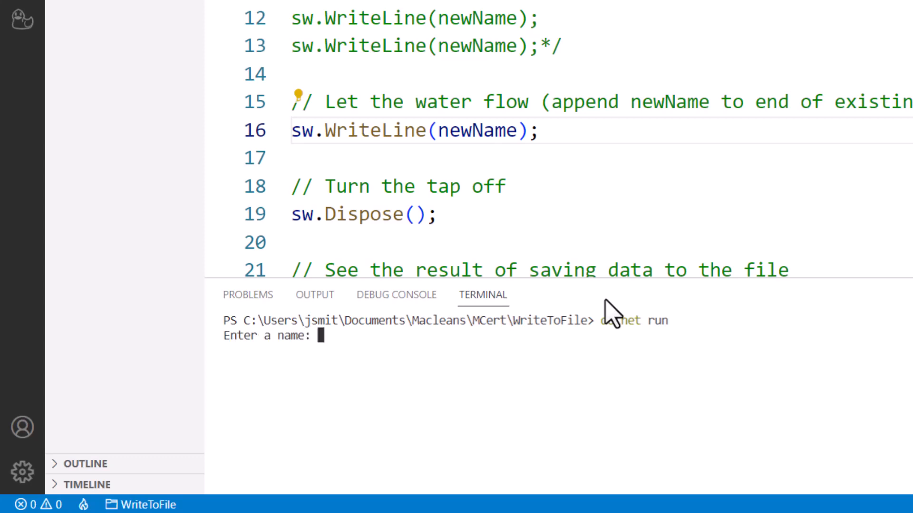
{"action": "type", "text": "Daisy"}
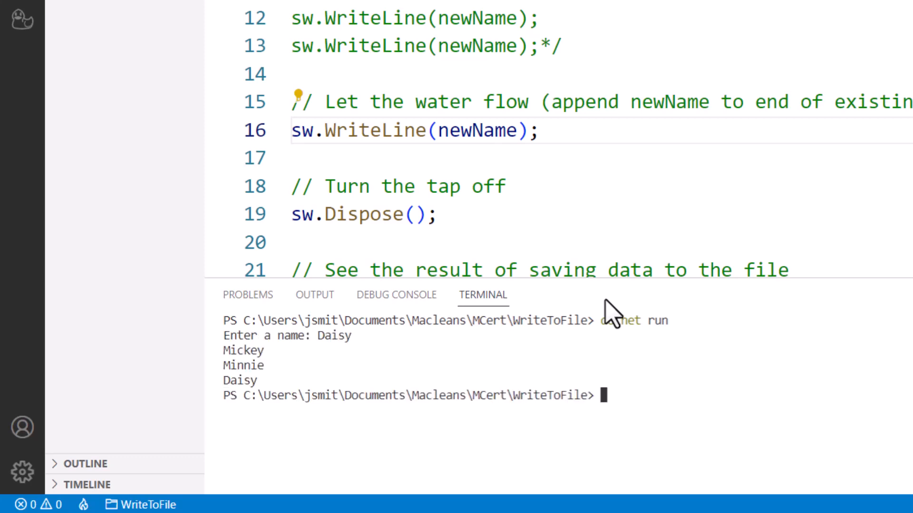
{"action": "mouse_move", "coordinate": [340, 361]}
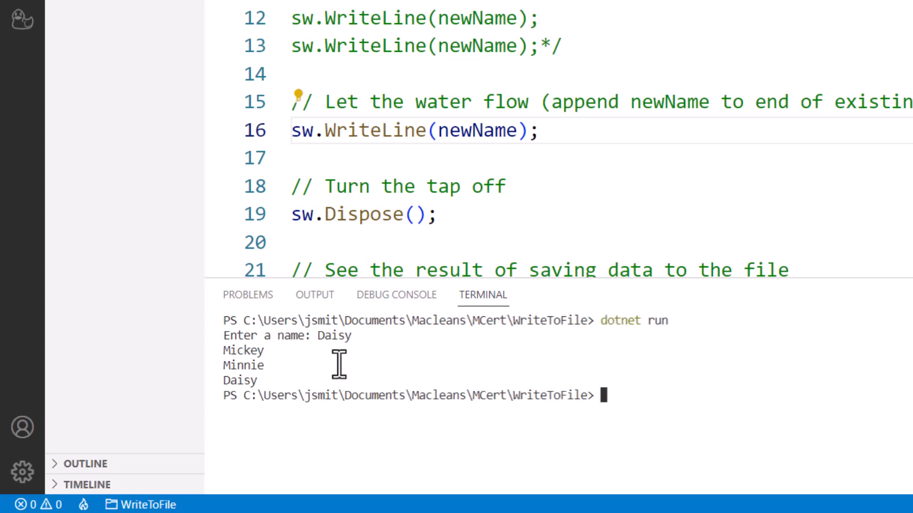
{"action": "mouse_move", "coordinate": [285, 350]}
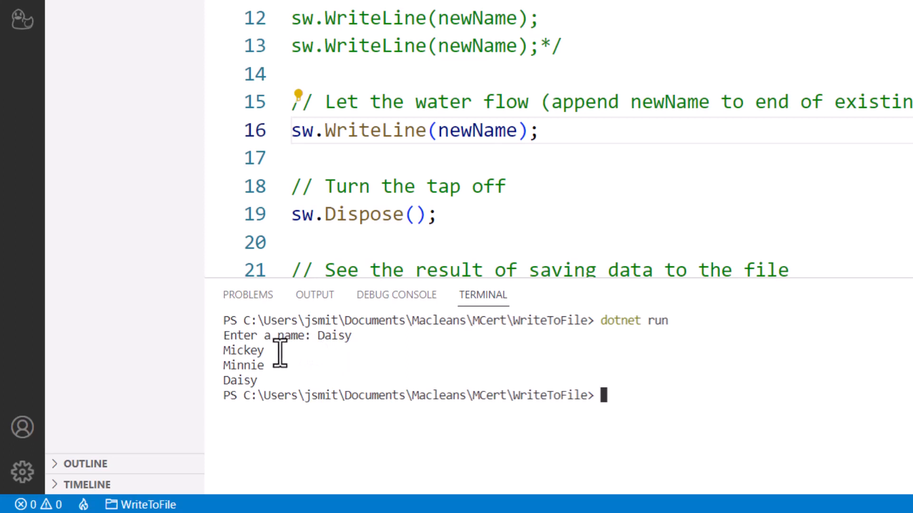
{"action": "mouse_move", "coordinate": [271, 381]}
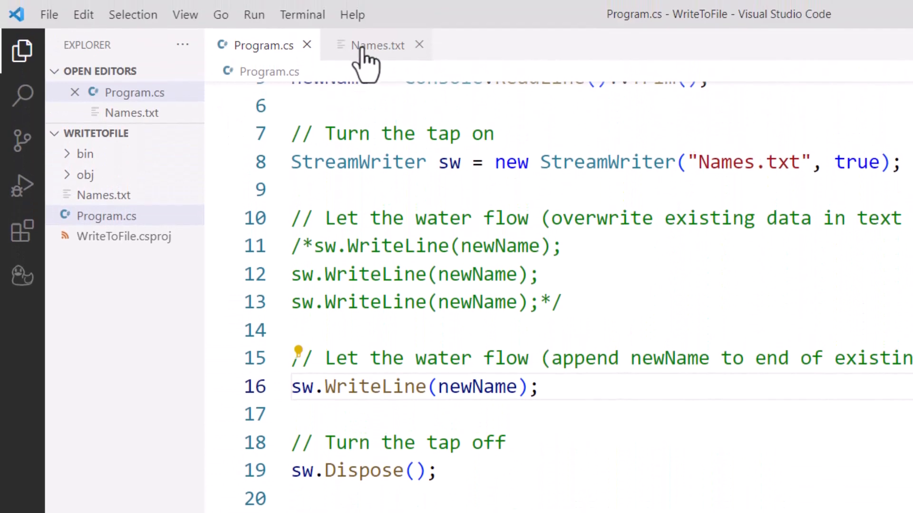
Step: Check Names.txt, run again with Donald, and confirm the file lists Mickey, Minnie, Daisy and Donald
{"action": "left_click", "coordinate": [377, 46]}
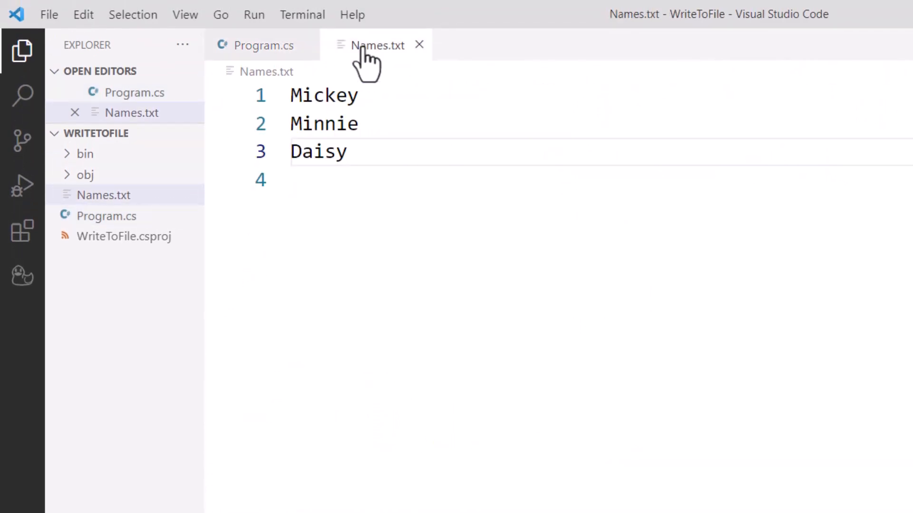
{"action": "mouse_move", "coordinate": [381, 127]}
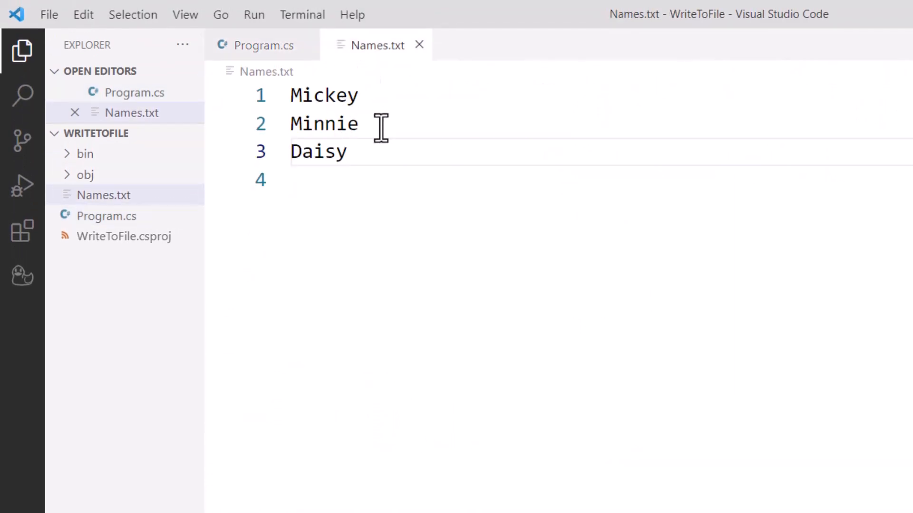
{"action": "mouse_move", "coordinate": [377, 152]}
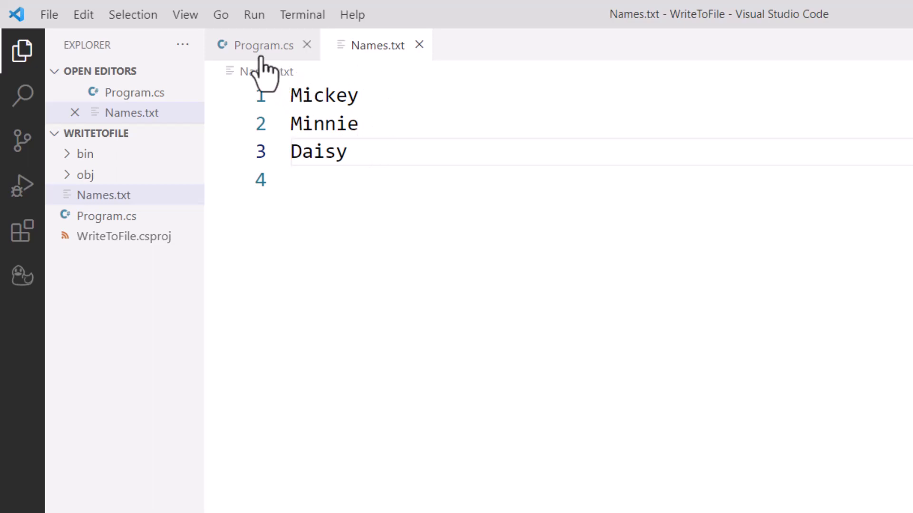
{"action": "left_click", "coordinate": [263, 46]}
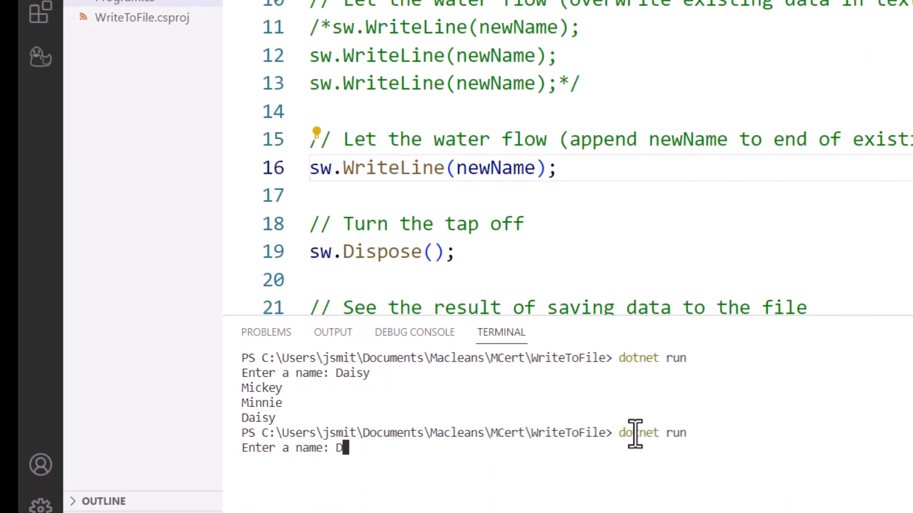
{"action": "type", "text": "Donald"}
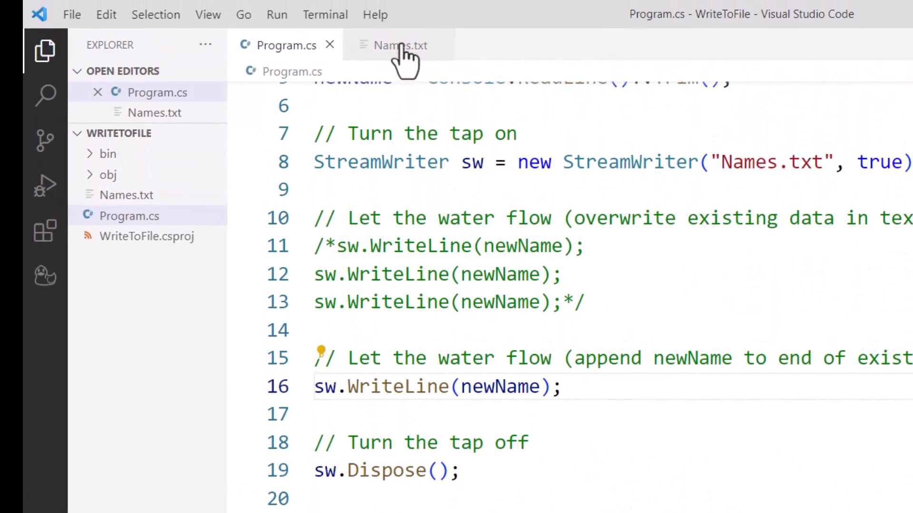
{"action": "left_click", "coordinate": [400, 46]}
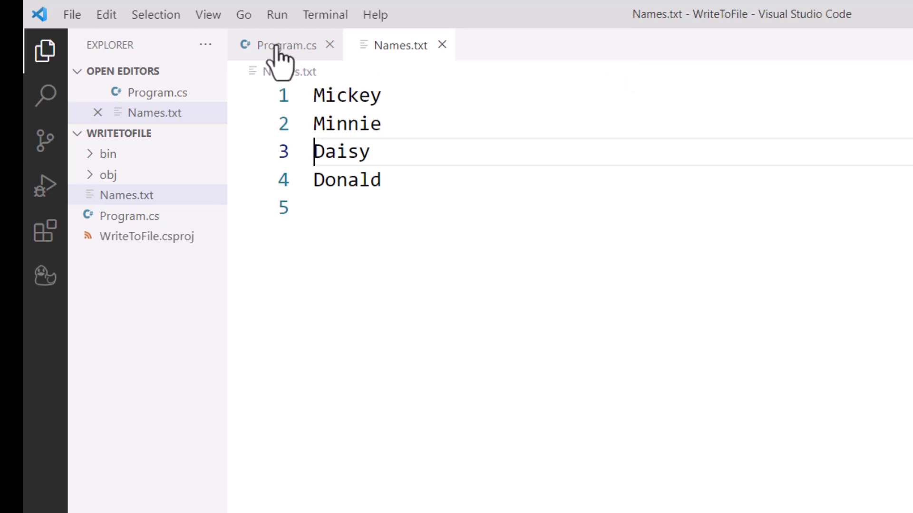
{"action": "mouse_move", "coordinate": [285, 45]}
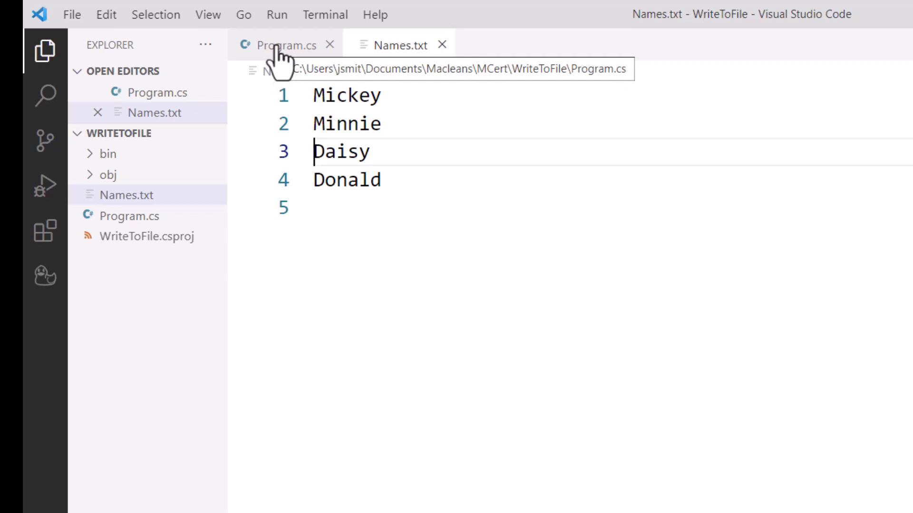
{"action": "left_click", "coordinate": [285, 46]}
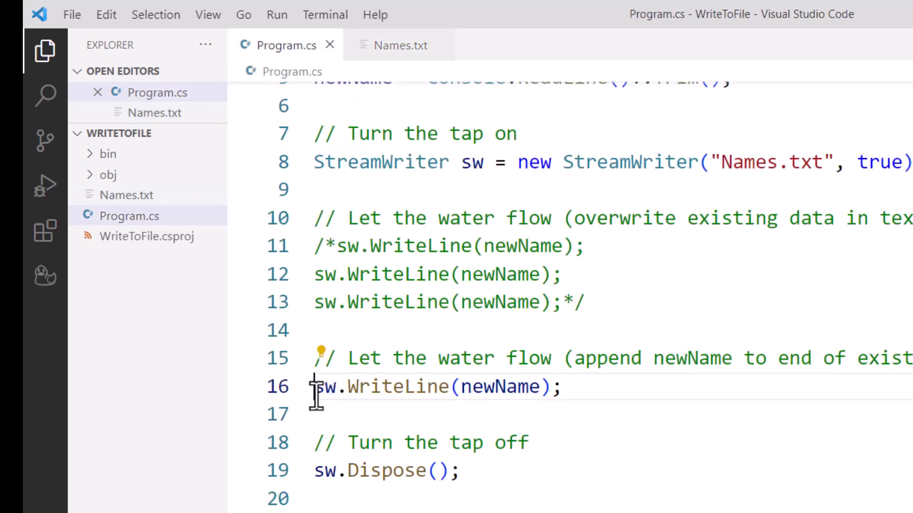
Step: Comment out the append WriteLine, set the StreamWriter flag to false, keep one overwrite write, and save
{"action": "type", "text": "//"}
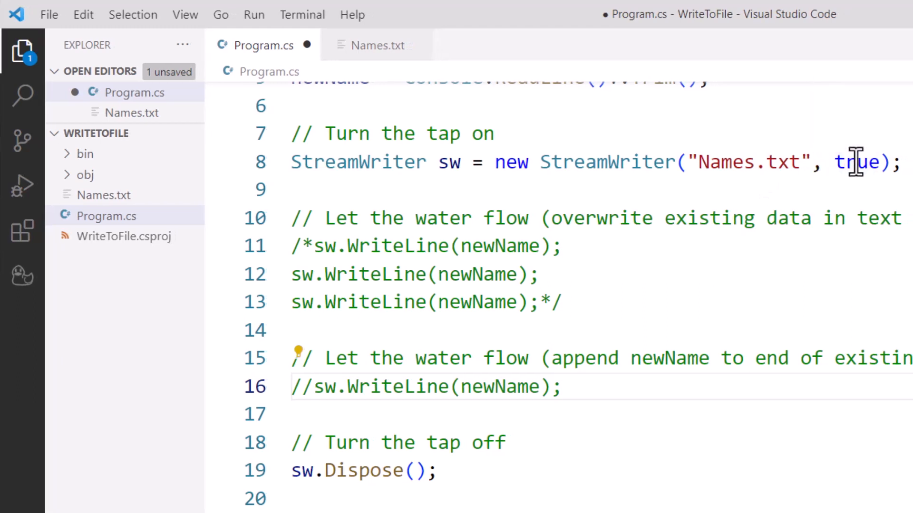
{"action": "double_click", "coordinate": [856, 162]}
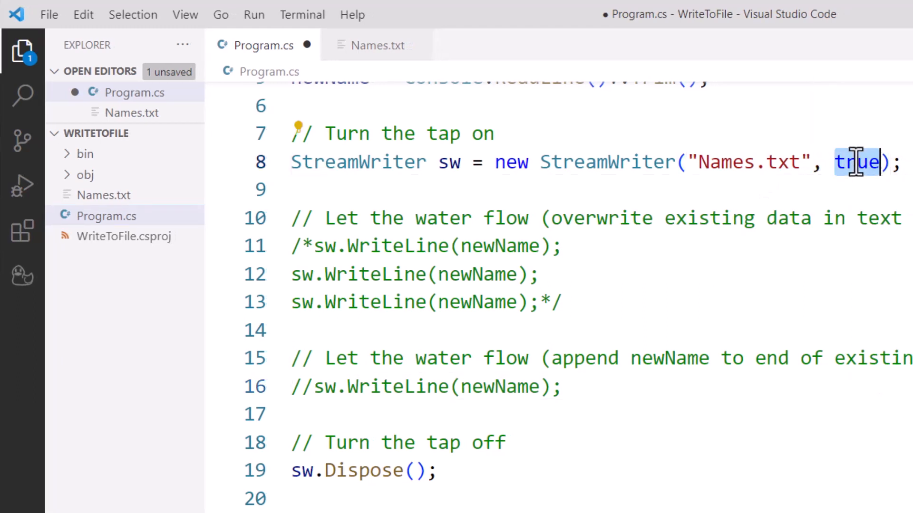
{"action": "type", "text": "false"}
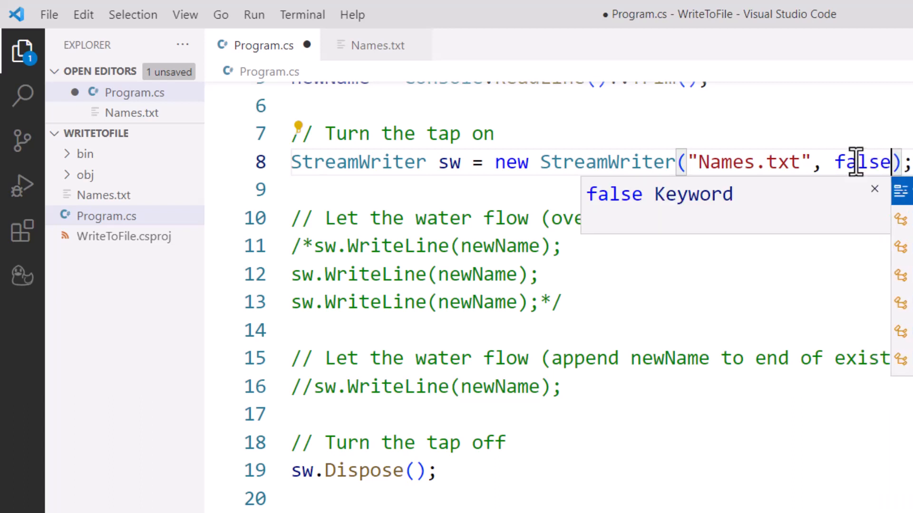
{"action": "mouse_move", "coordinate": [653, 278]}
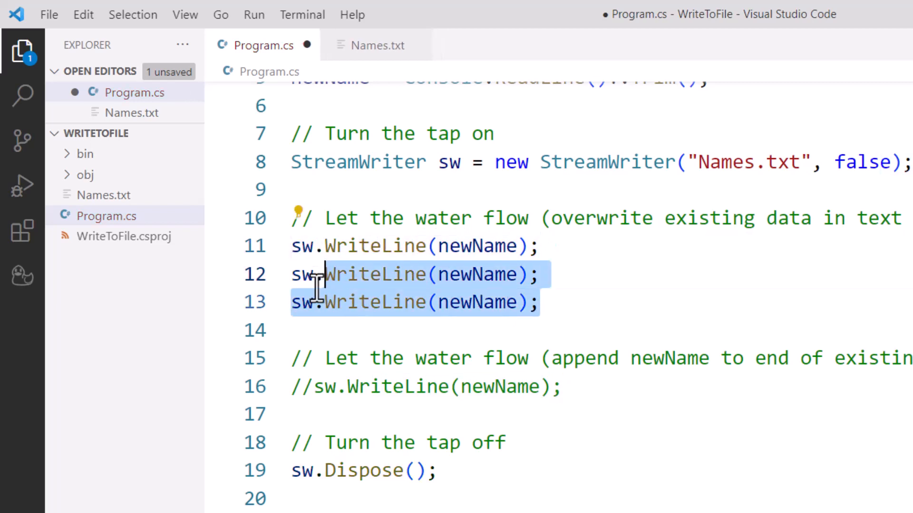
{"action": "key", "text": "Delete"}
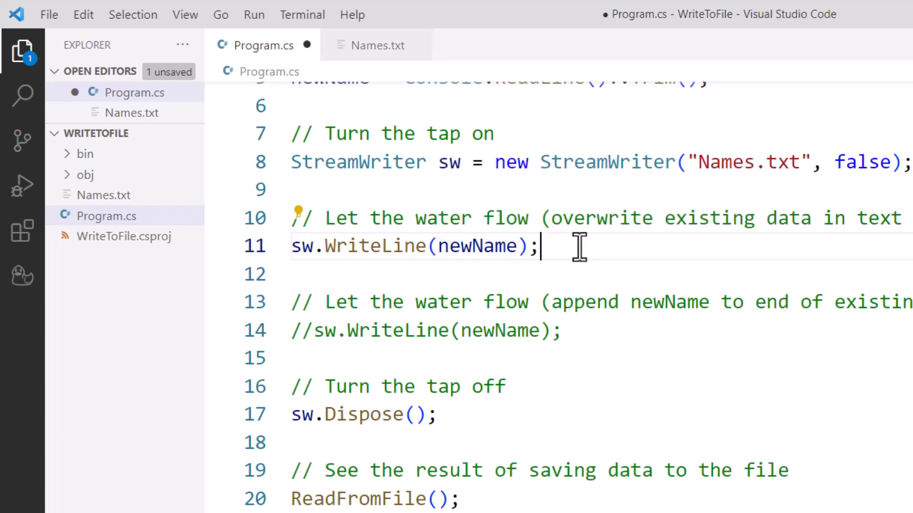
{"action": "mouse_move", "coordinate": [436, 358]}
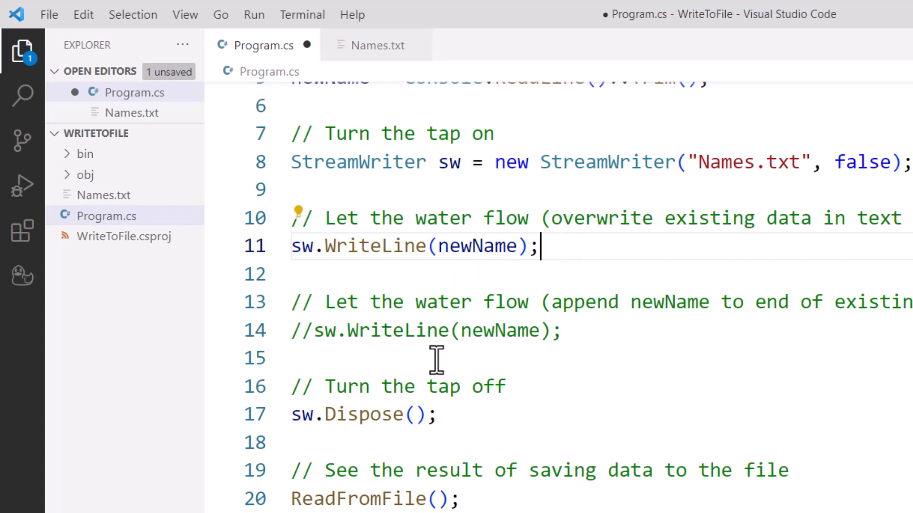
{"action": "mouse_move", "coordinate": [516, 360]}
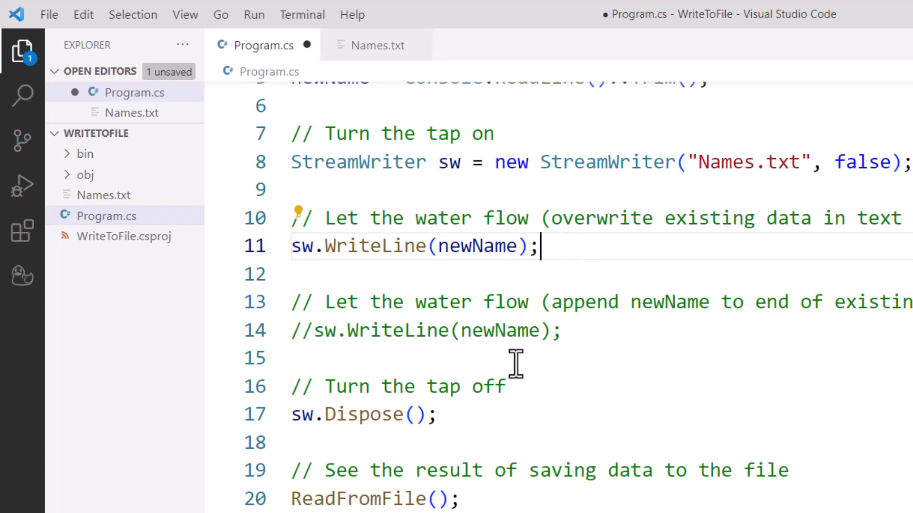
{"action": "key", "text": "ctrl+s"}
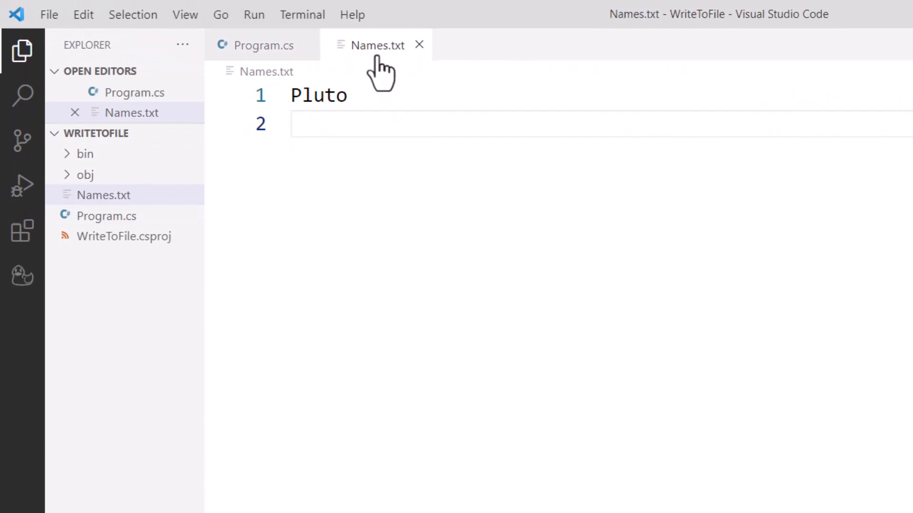
{"action": "mouse_move", "coordinate": [263, 45]}
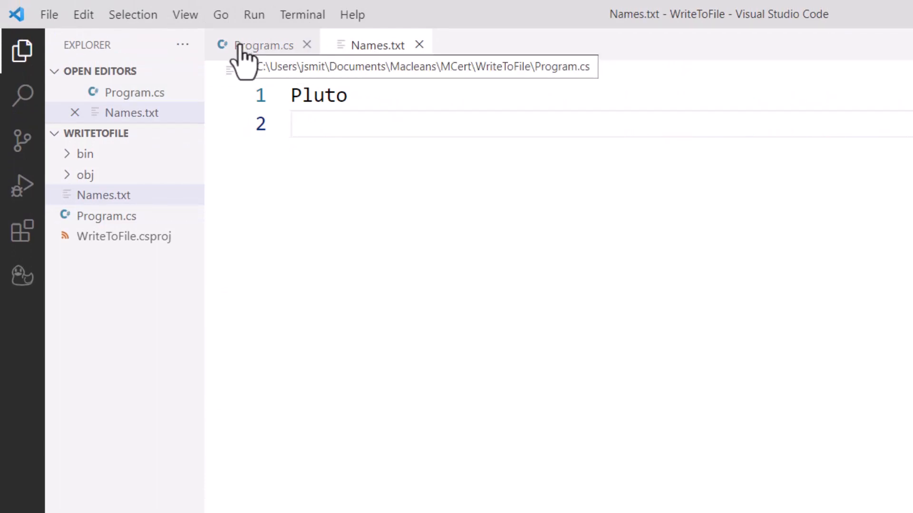
Step: Run the program again entering Goofy and view Names.txt, which now holds only Goofy
{"action": "left_click", "coordinate": [263, 44]}
{"action": "type", "text": "Go"}
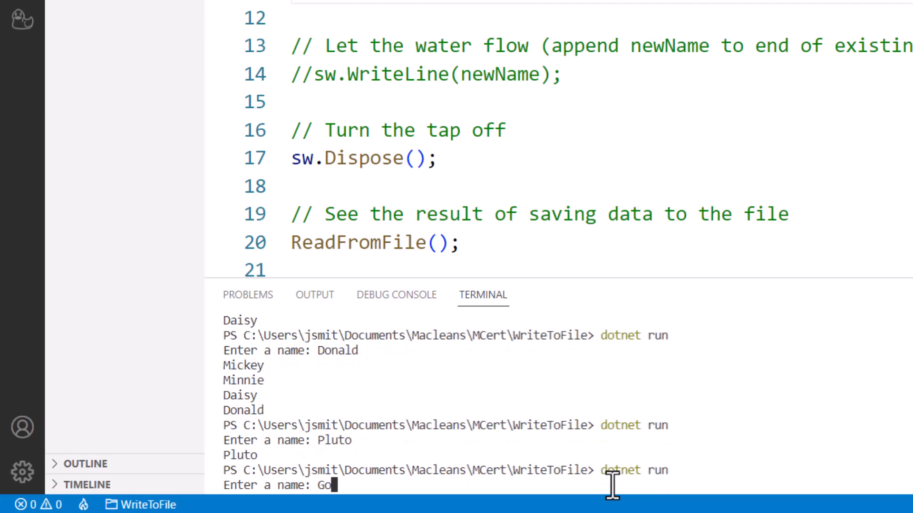
{"action": "key", "text": "Return"}
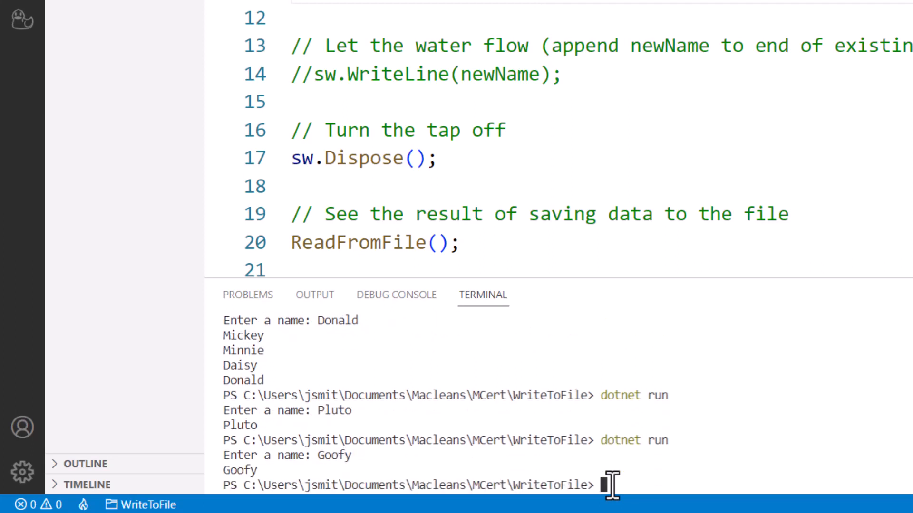
{"action": "left_click", "coordinate": [104, 195]}
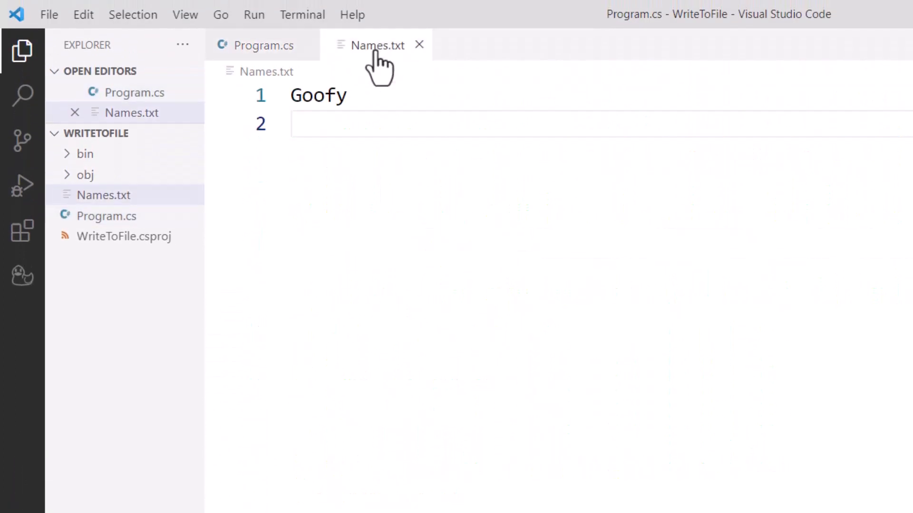
{"action": "left_click", "coordinate": [297, 124]}
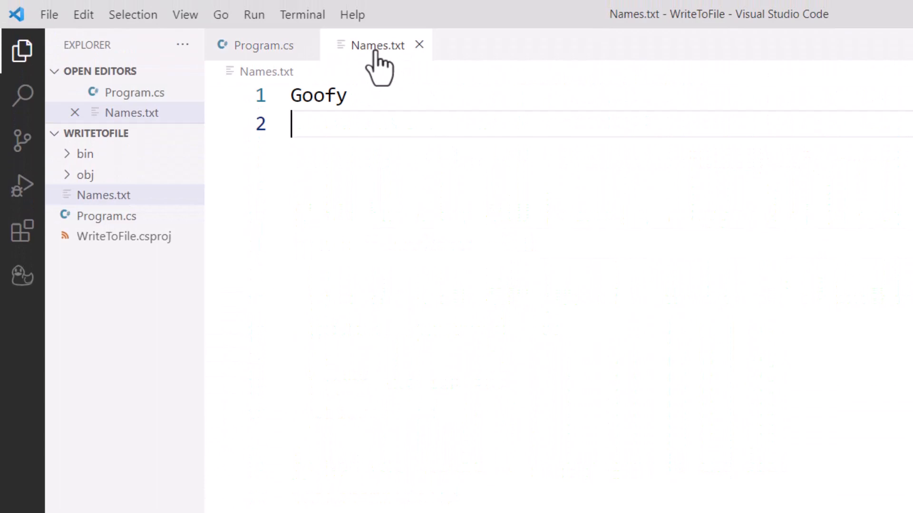